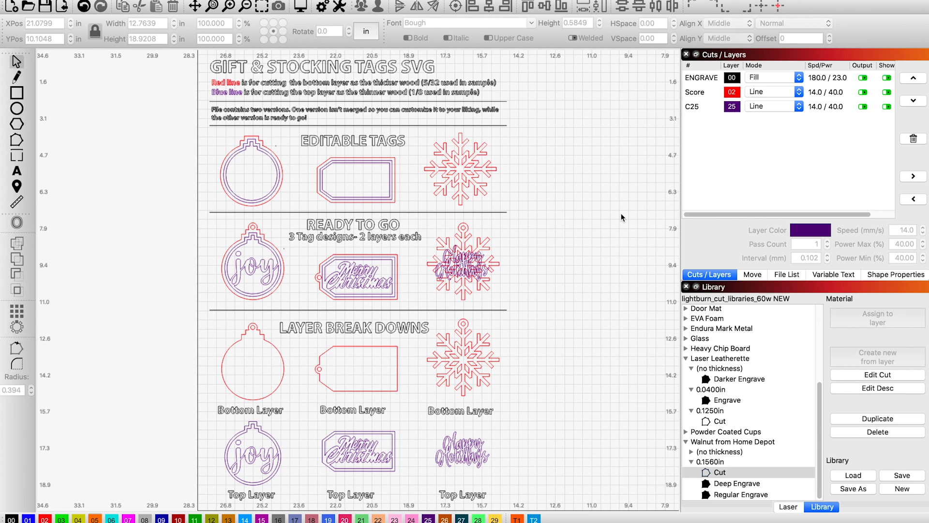
pyautogui.moveTo(821, 116)
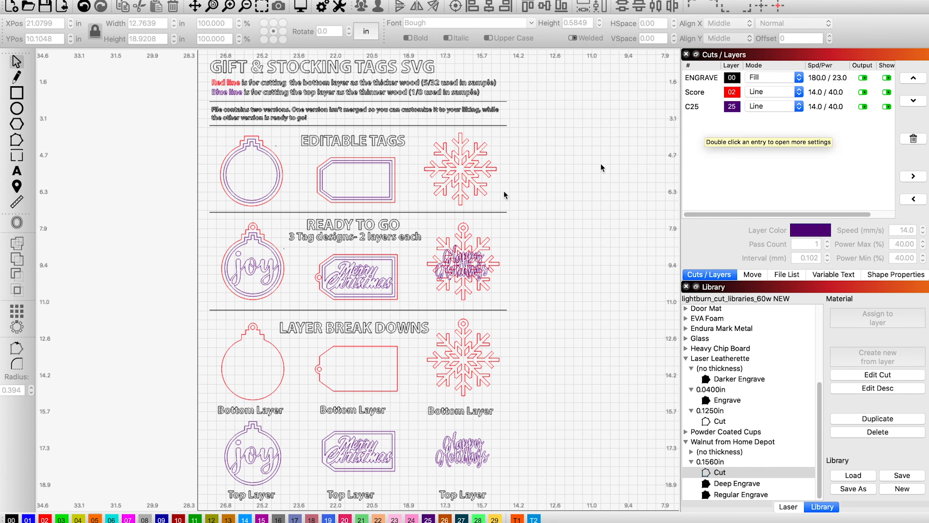
pyautogui.moveTo(753, 113)
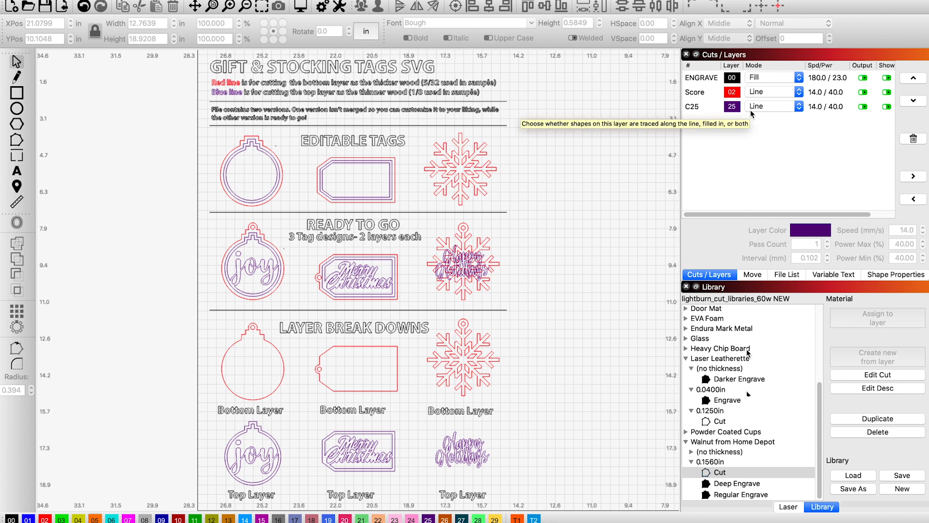
pyautogui.moveTo(728, 513)
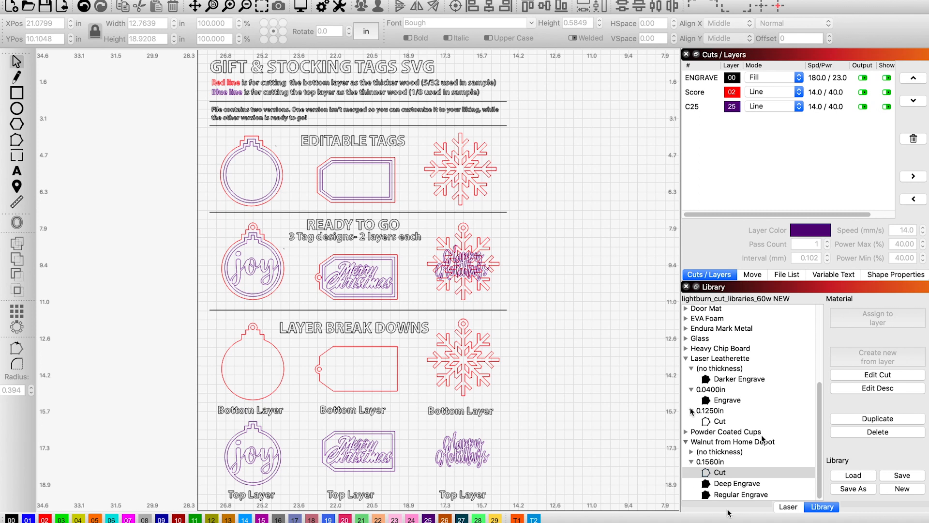
pyautogui.moveTo(639, 424)
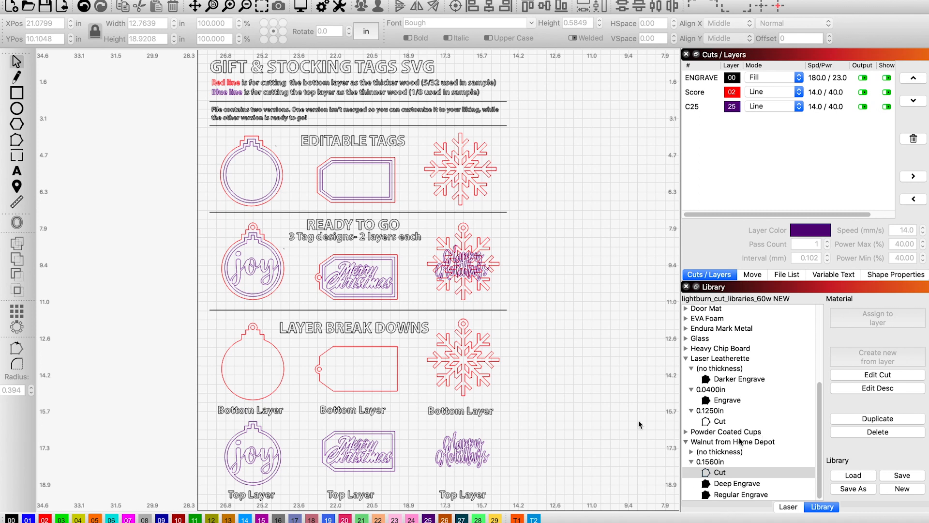
pyautogui.moveTo(512, 268)
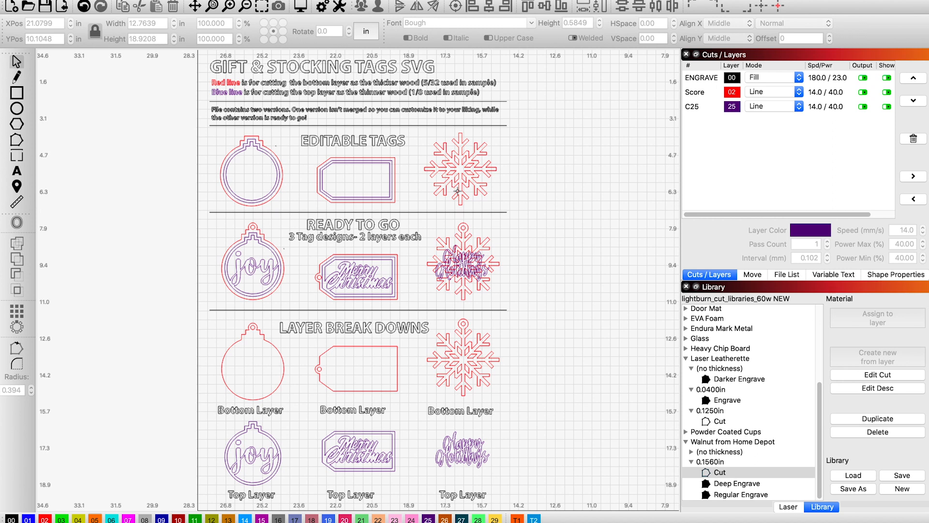
pyautogui.moveTo(249, 287)
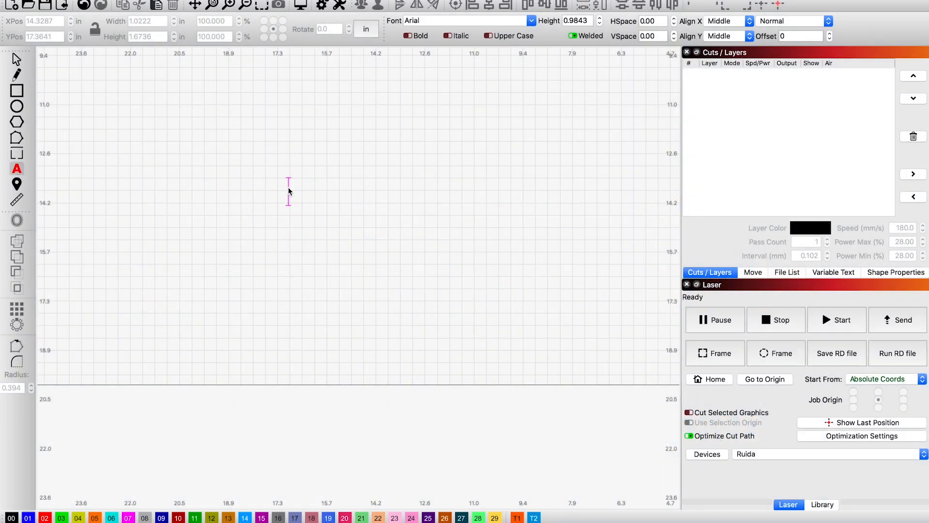
# - Type 'Joseph' on the canvas and set it in the Gloriant script font
pyautogui.write('Joseph')
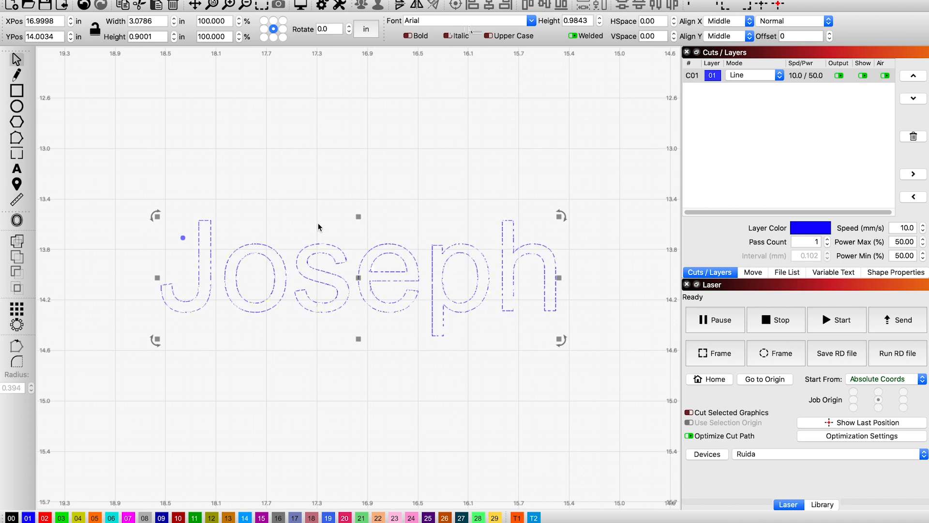
pyautogui.click(532, 20)
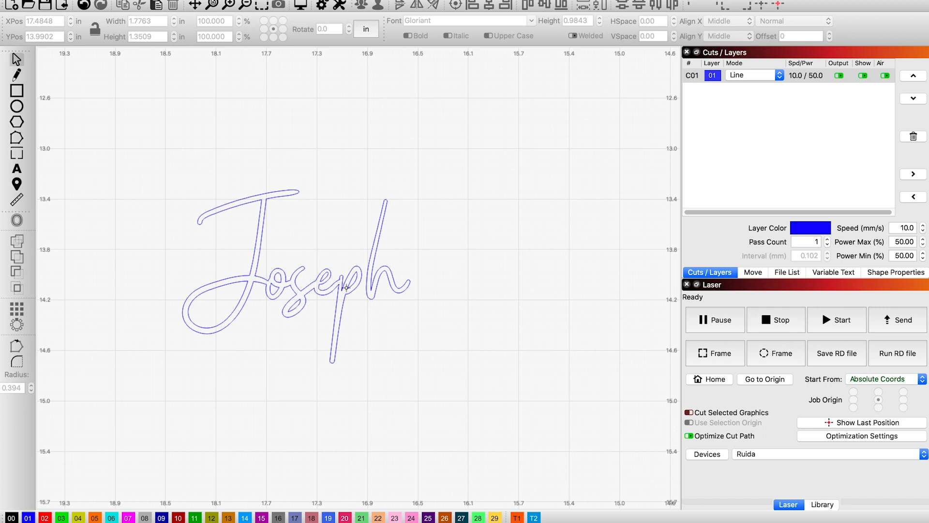
pyautogui.moveTo(362, 289)
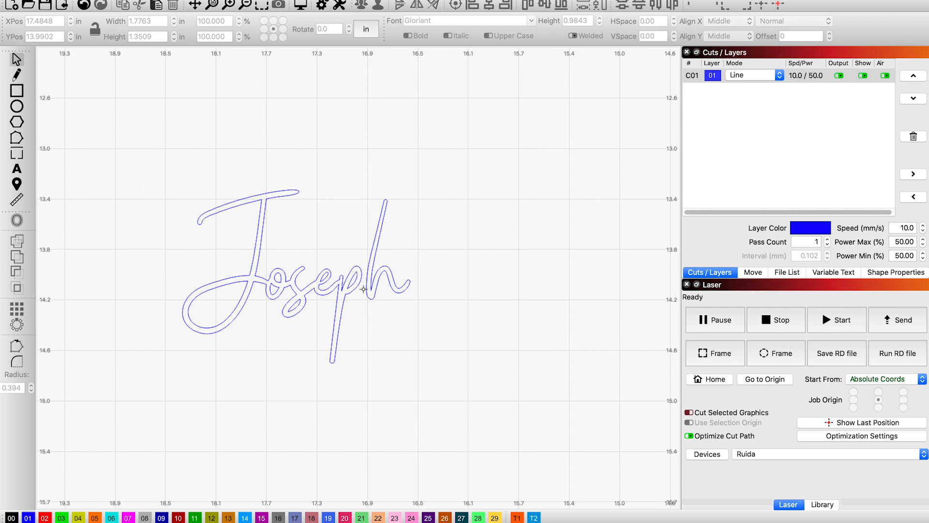
pyautogui.moveTo(367, 290)
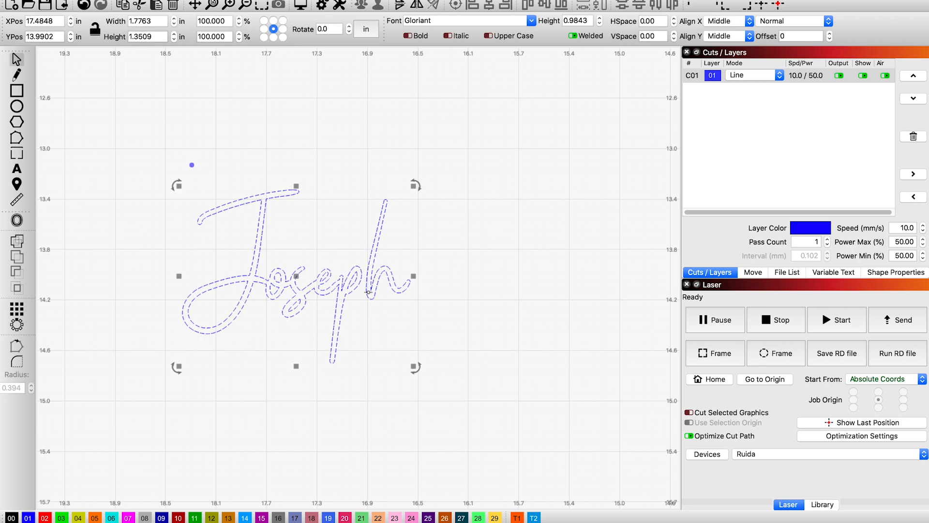
# - Convert the Joseph text to a path and select the converted outline
pyautogui.rightClick(368, 296)
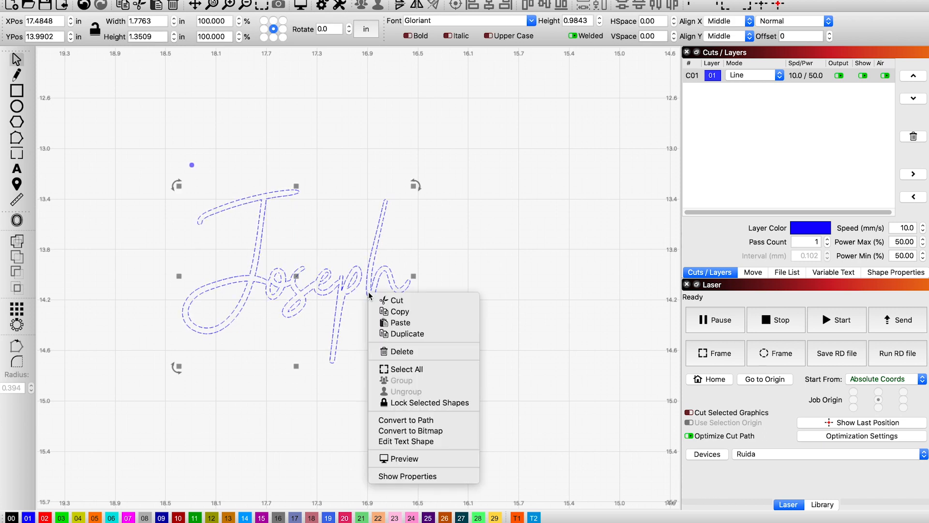
pyautogui.moveTo(407, 420)
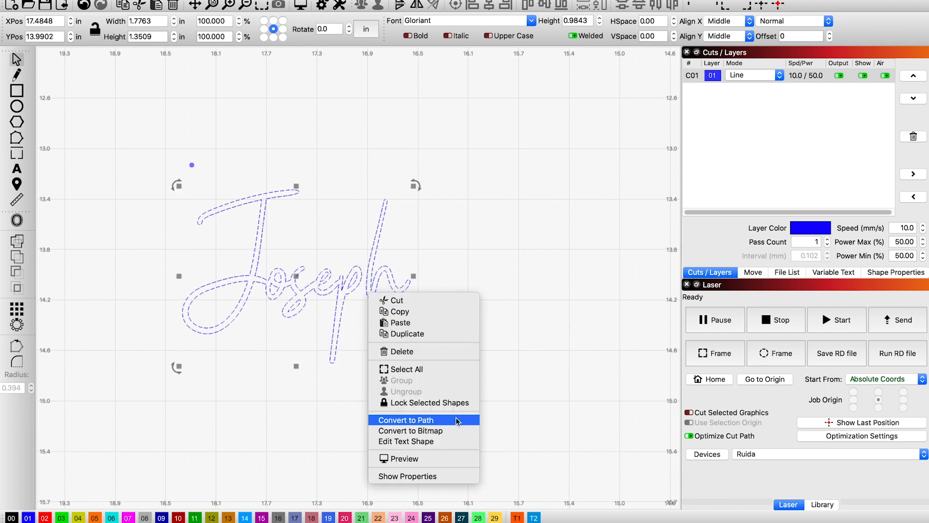
pyautogui.click(405, 419)
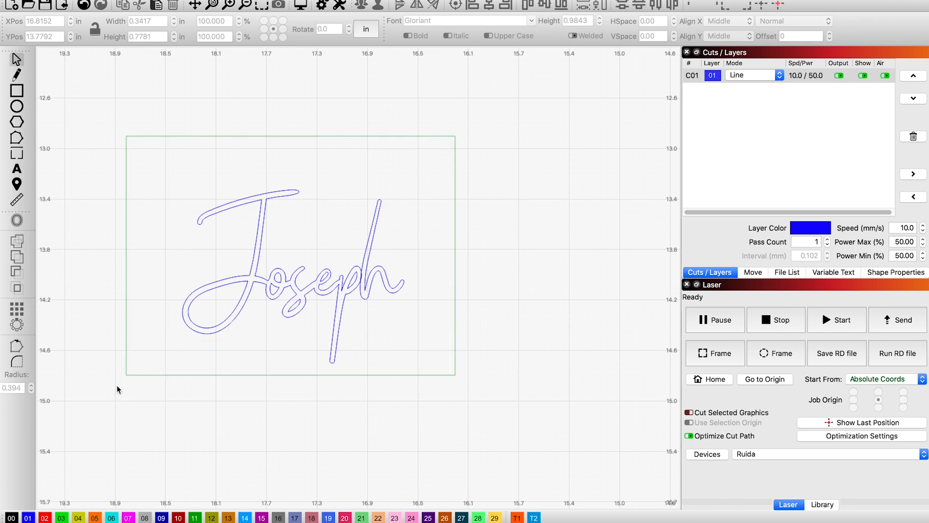
pyautogui.click(290, 266)
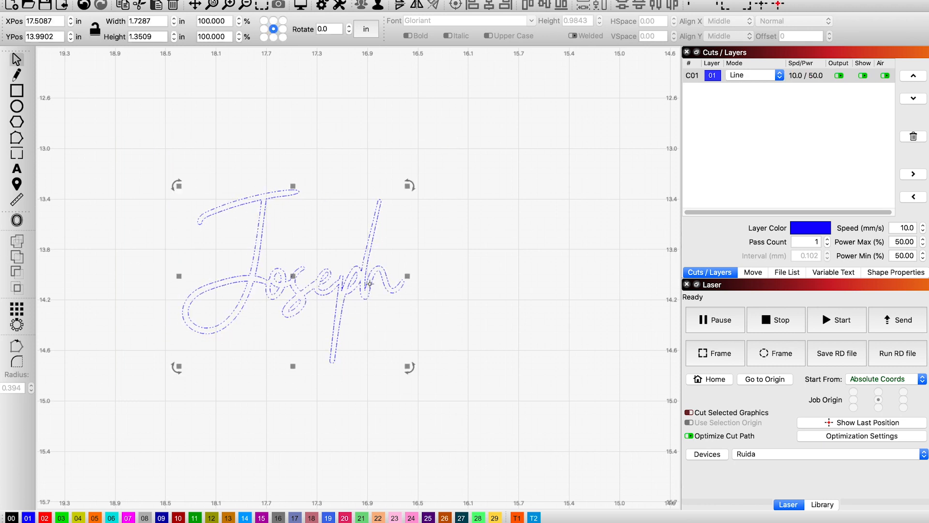
pyautogui.click(465, 195)
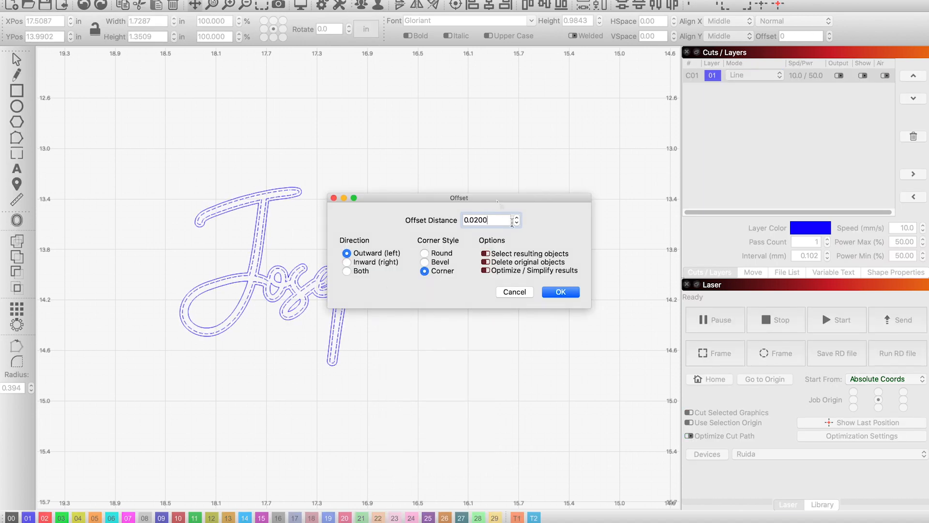
# - Apply a 0.01-inch outward corner offset around the Joseph path
pyautogui.write('0.01')
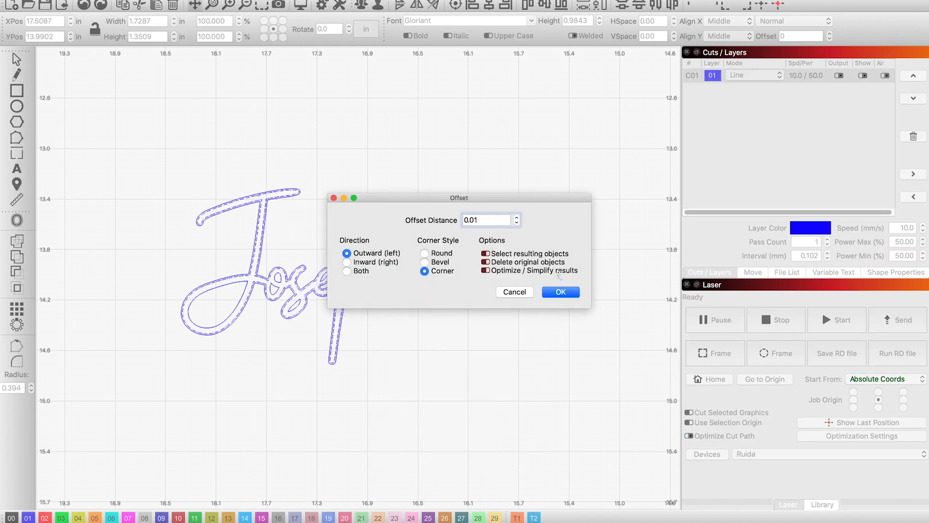
pyautogui.click(559, 291)
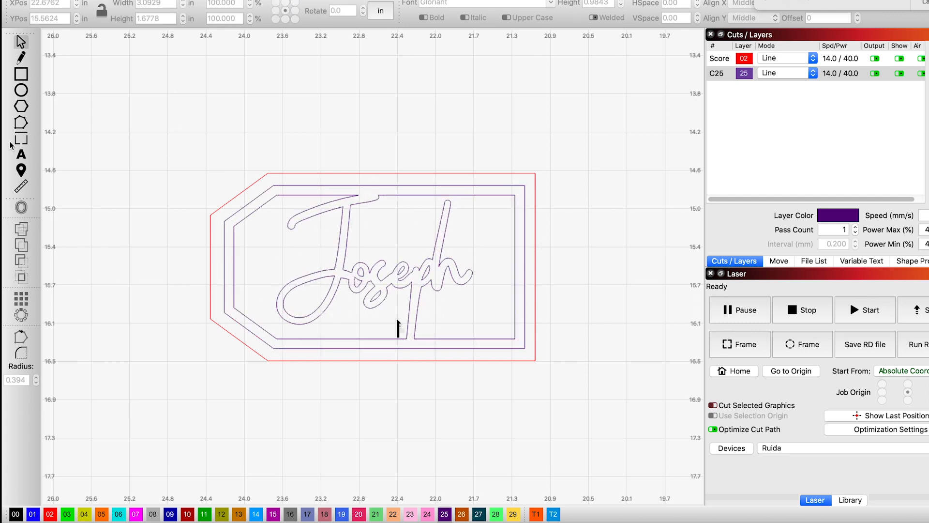
# - Paste the offset Joseph inside the inner rectangle of the tag design
pyautogui.click(22, 90)
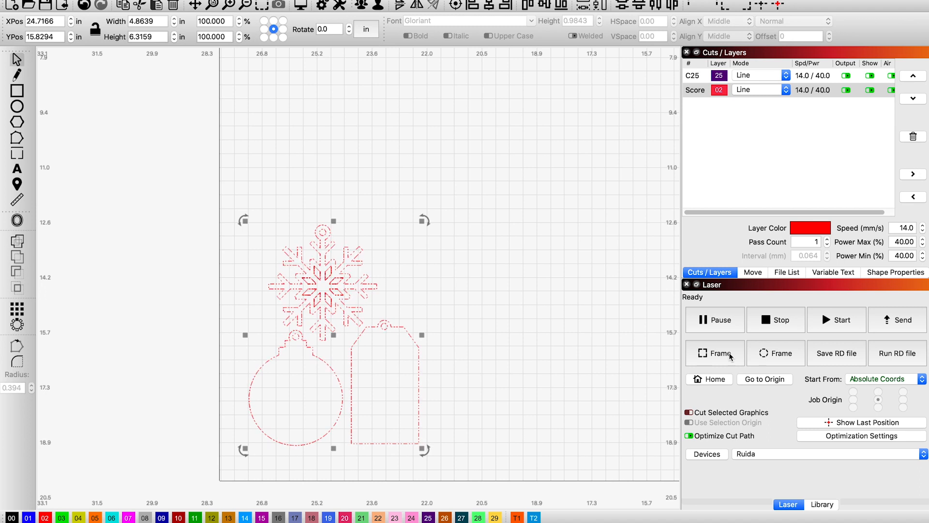
# - Frame the selected bottom-layer snowflake, ornament and tag shapes on the laser
pyautogui.click(898, 319)
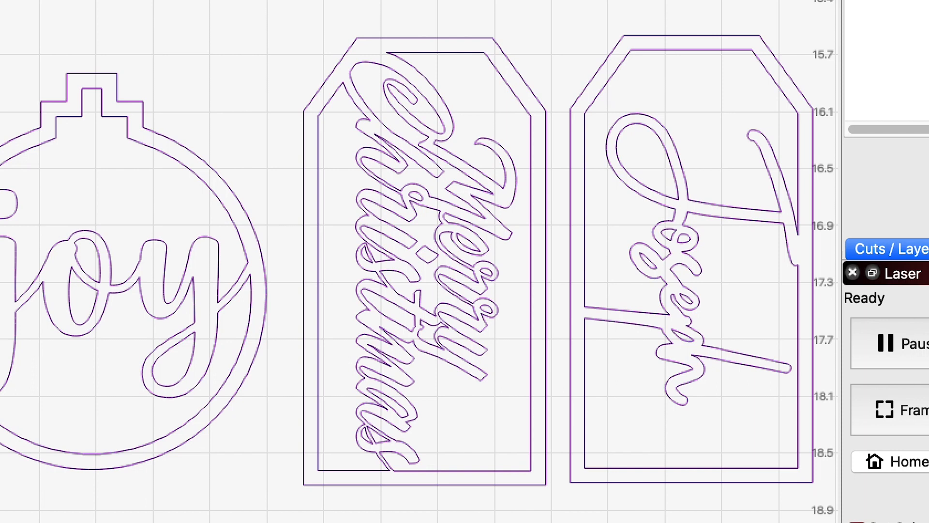
# - Zoom in on the top-layer joy ornament, Merry Christmas and Joseph tags
pyautogui.click(382, 459)
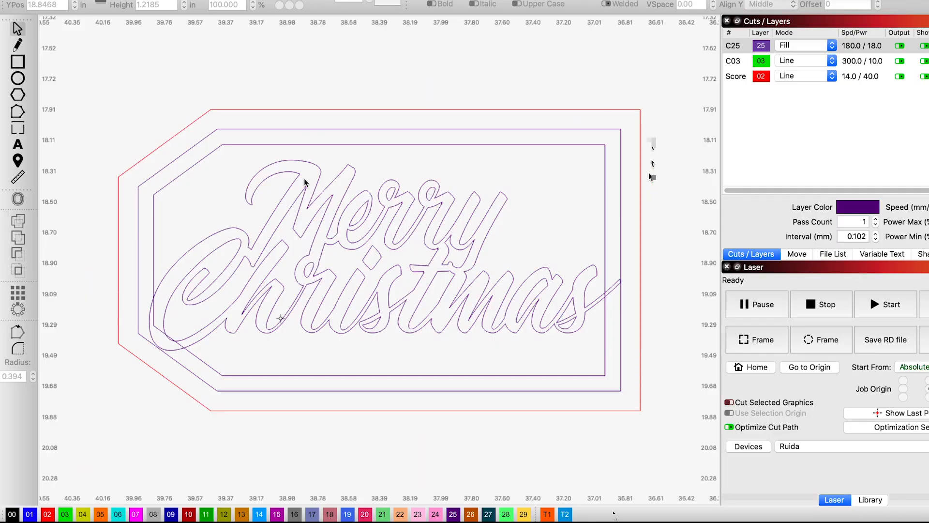
# - Offset the Merry Christmas lettering outward by 0.015 inch with corner joins
pyautogui.click(386, 237)
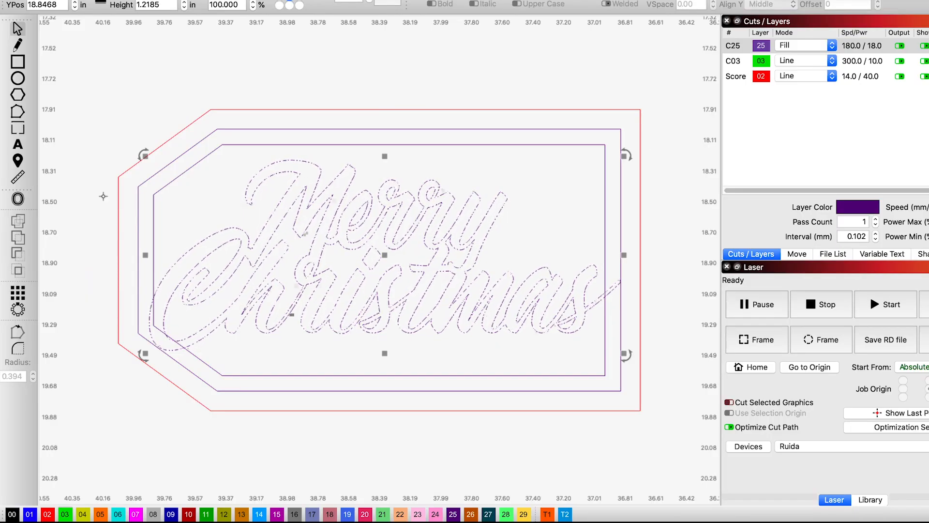
pyautogui.click(18, 175)
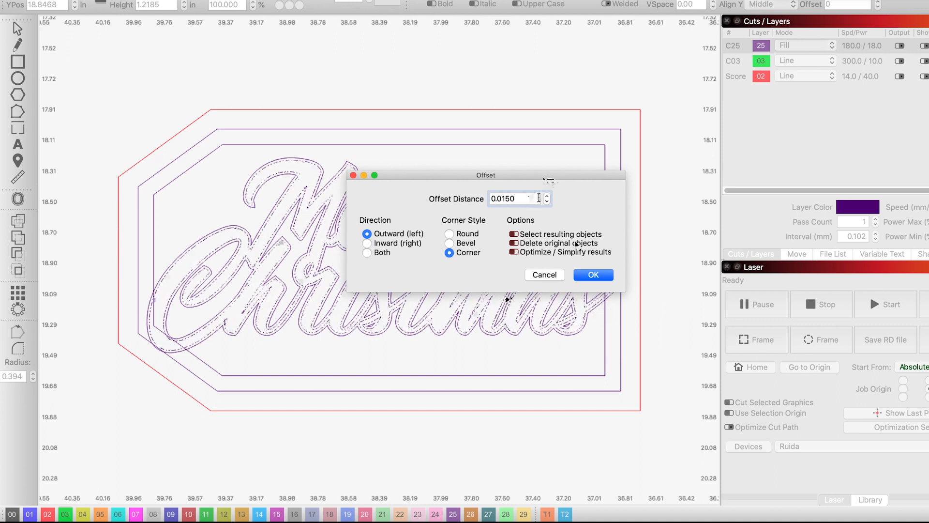
pyautogui.click(593, 274)
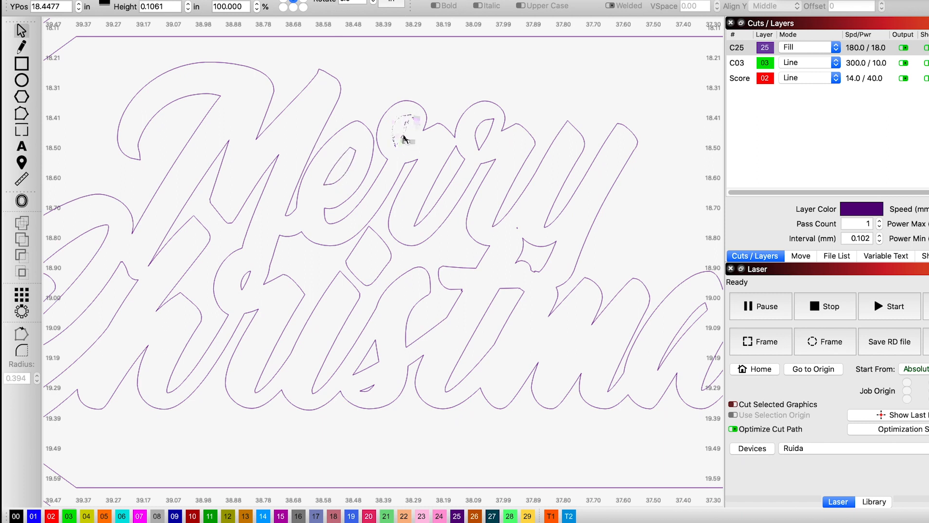
# - Select the small leftover fragment inside the r of 'Merry'
pyautogui.click(403, 132)
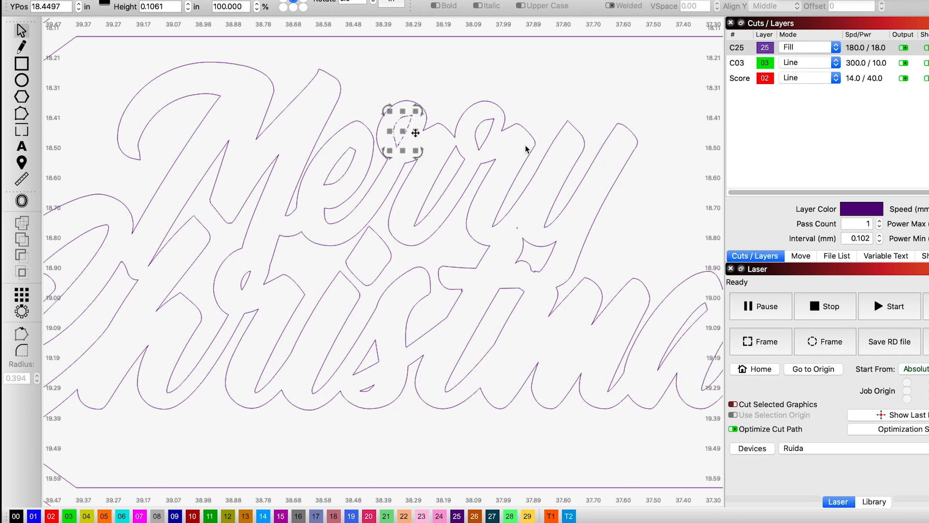